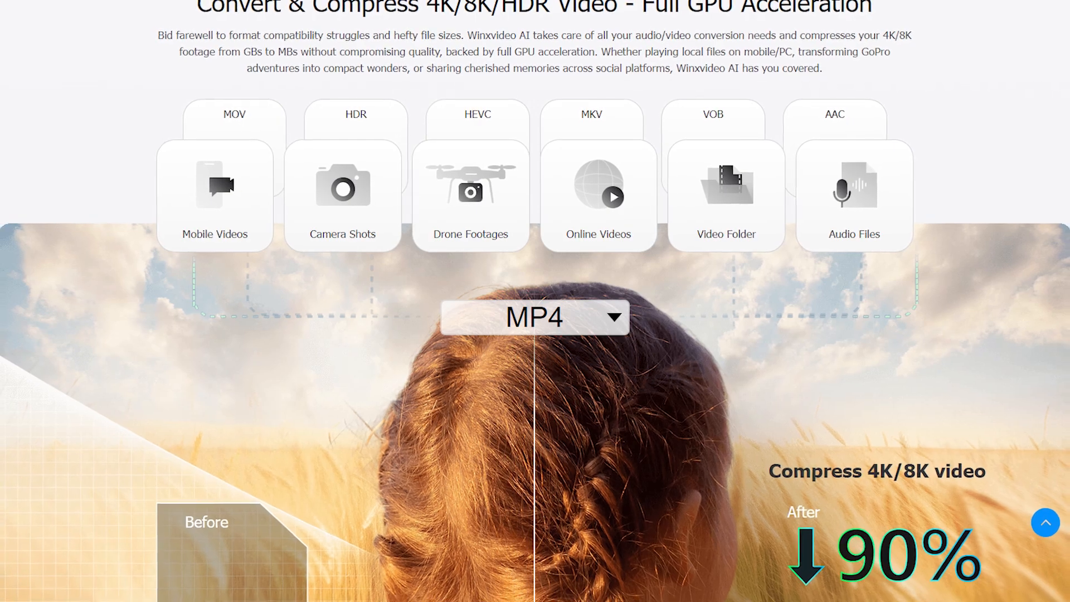
- Enter the Video AI workspace maximized and add the 240p bear clip
scroll("down", 3)
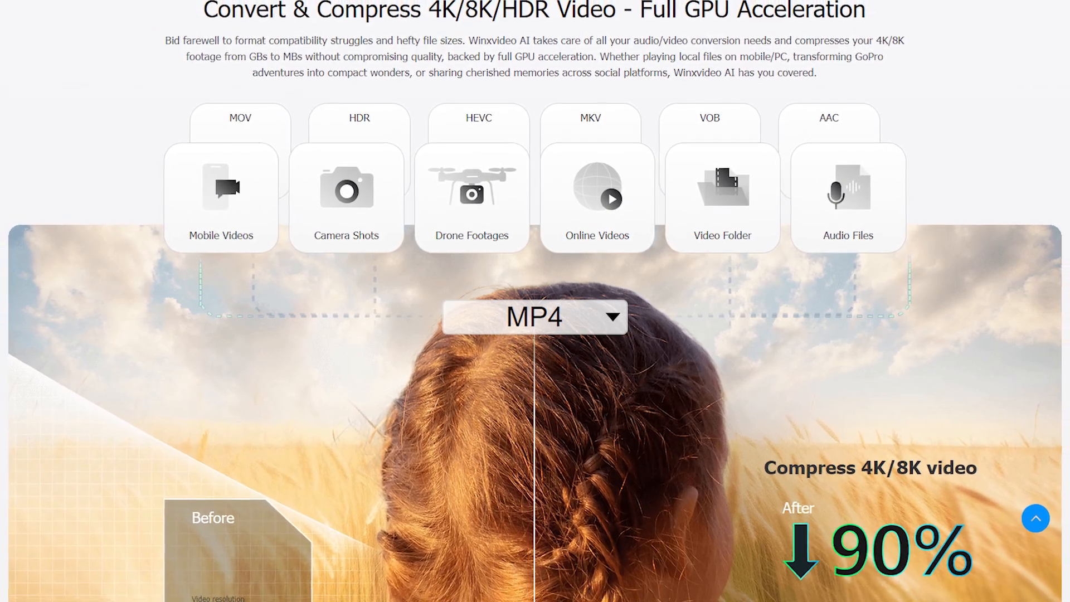
scroll("down", 3)
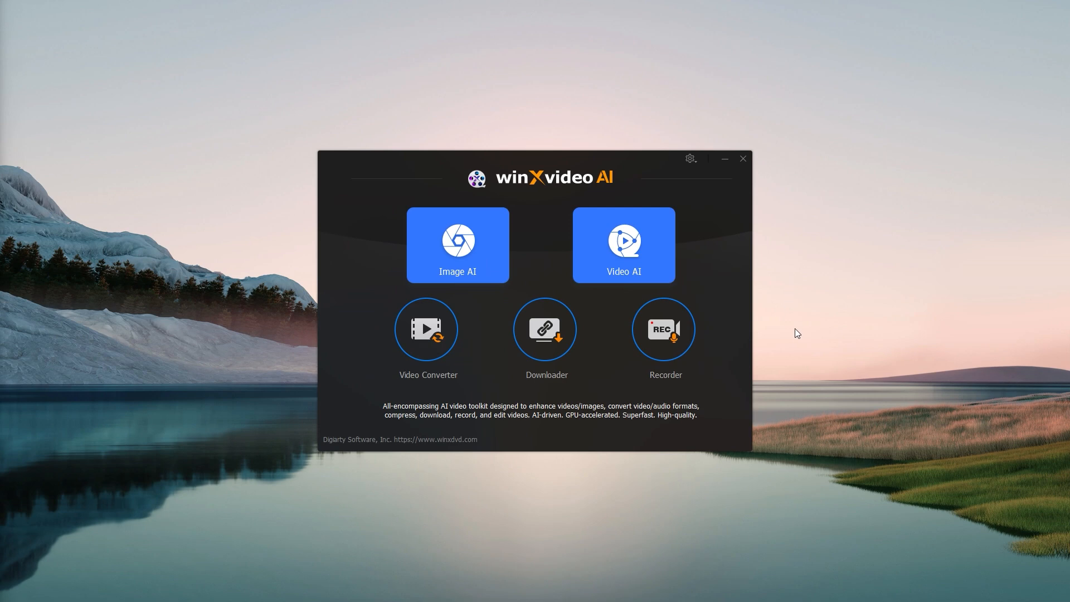
left_click(622, 244)
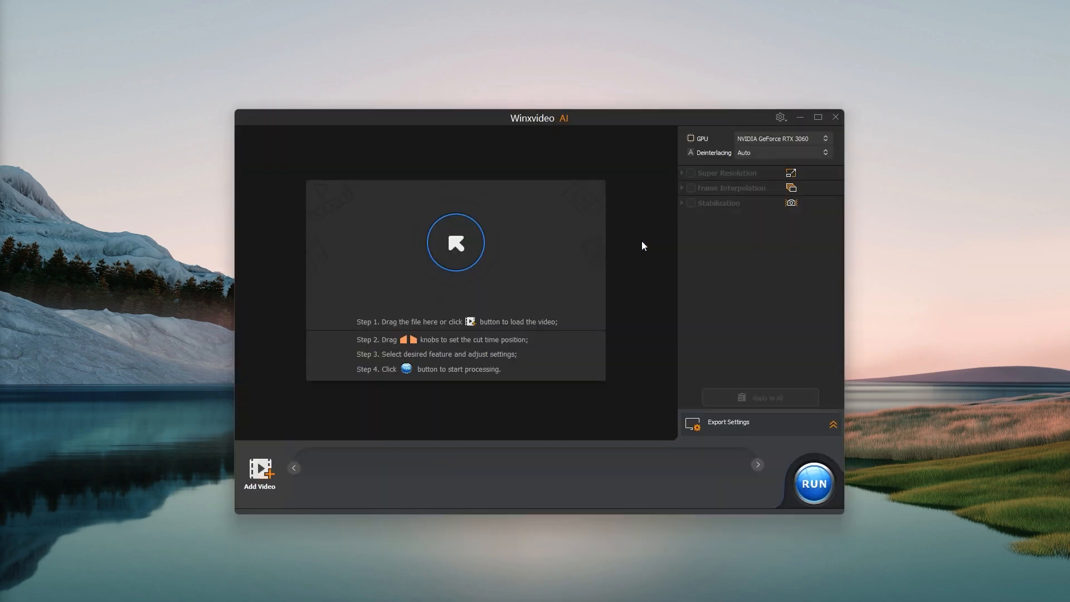
left_click(817, 117)
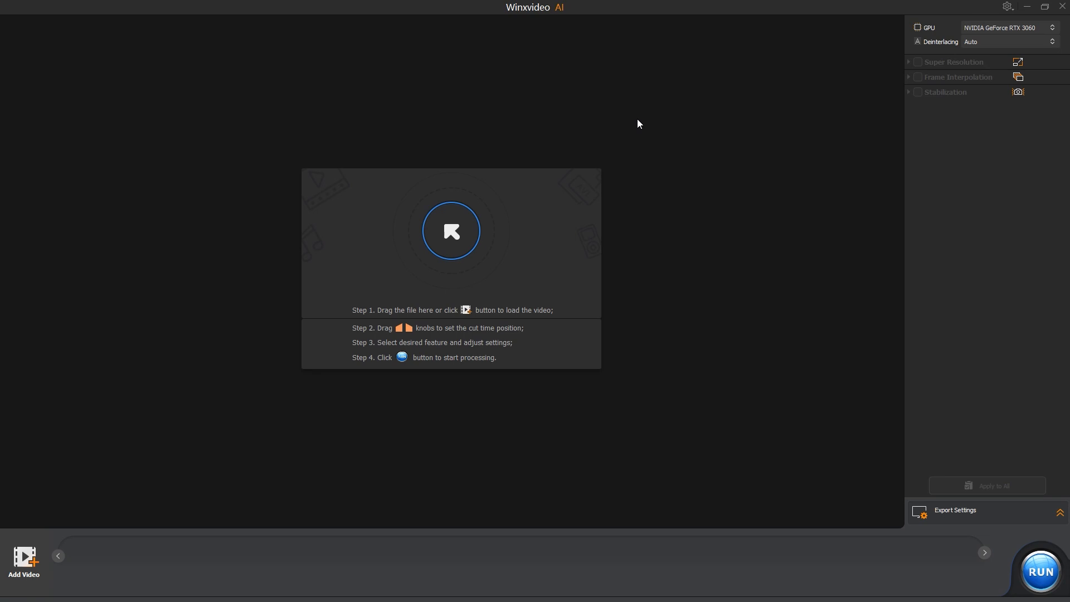
left_click(450, 230)
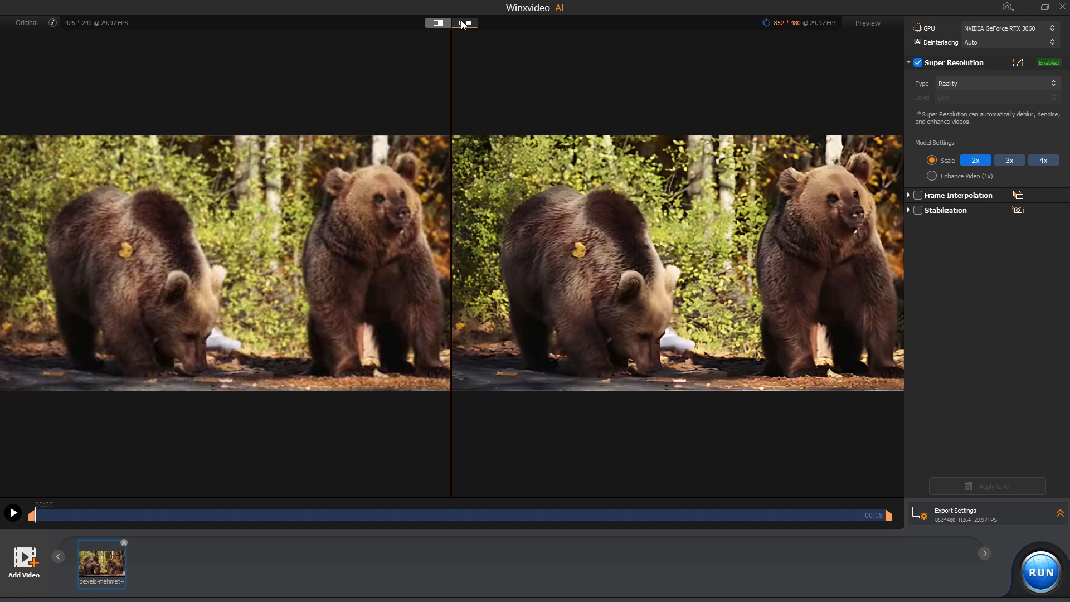
- Use split comparison view, keep the Reality model, and set Super Resolution scale to 4x (1704×960)
left_click(465, 23)
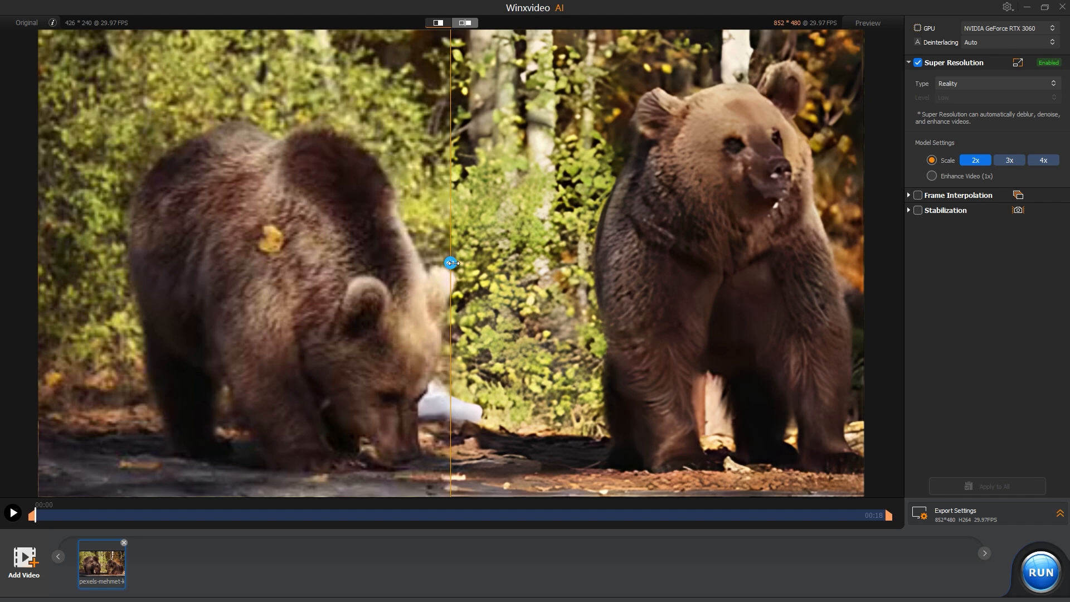
left_click(997, 83)
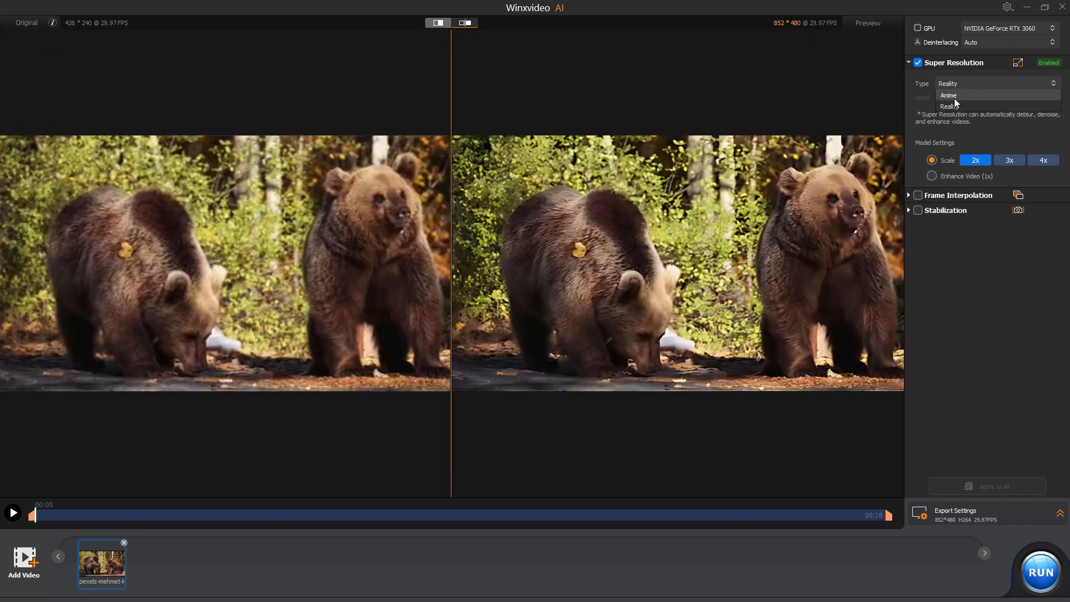
left_click(948, 106)
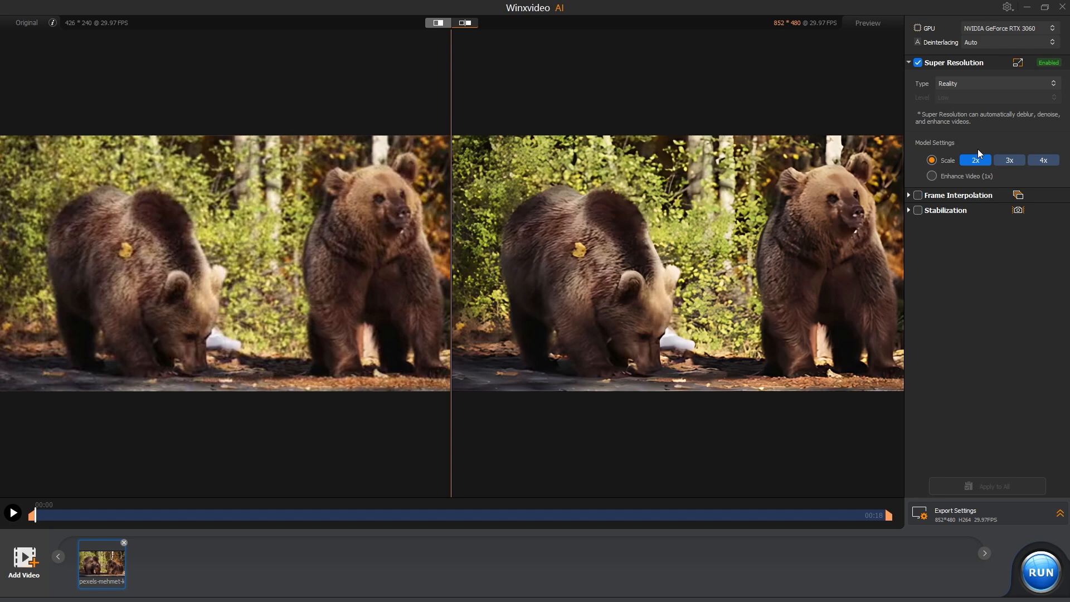
left_click(1043, 159)
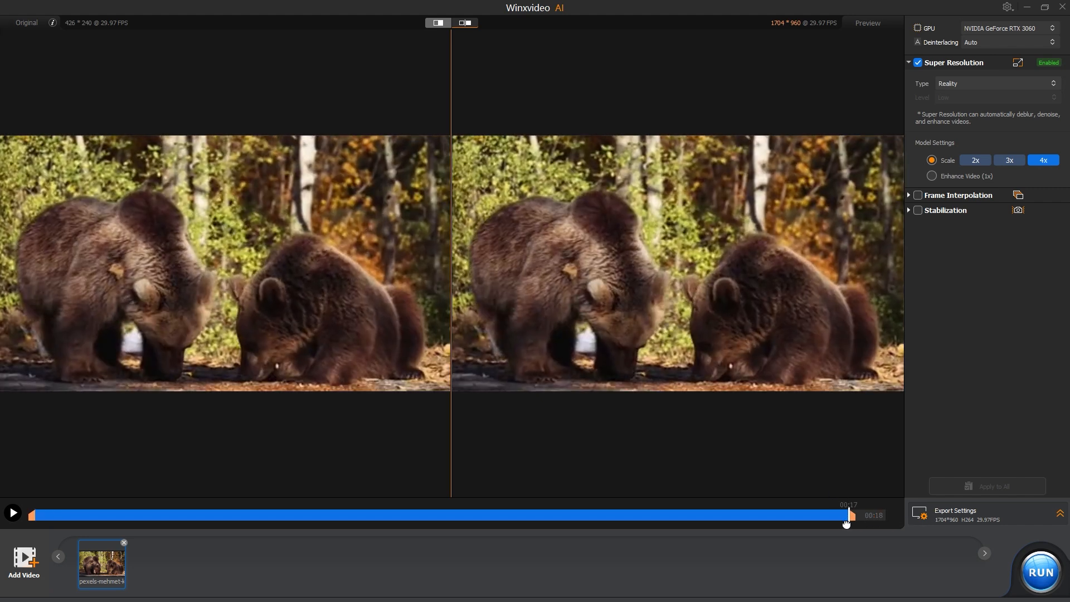
- Preview the clip's end and review export settings: H264 MP4 at 1704×960, high quality, output folder
left_click_drag(847, 515, 887, 515)
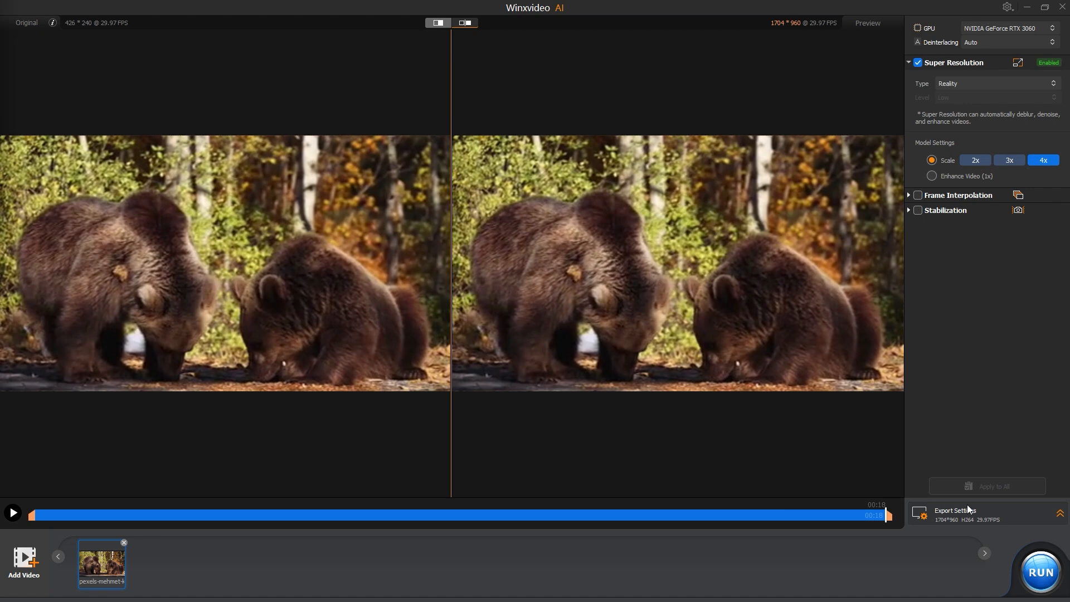
left_click(956, 511)
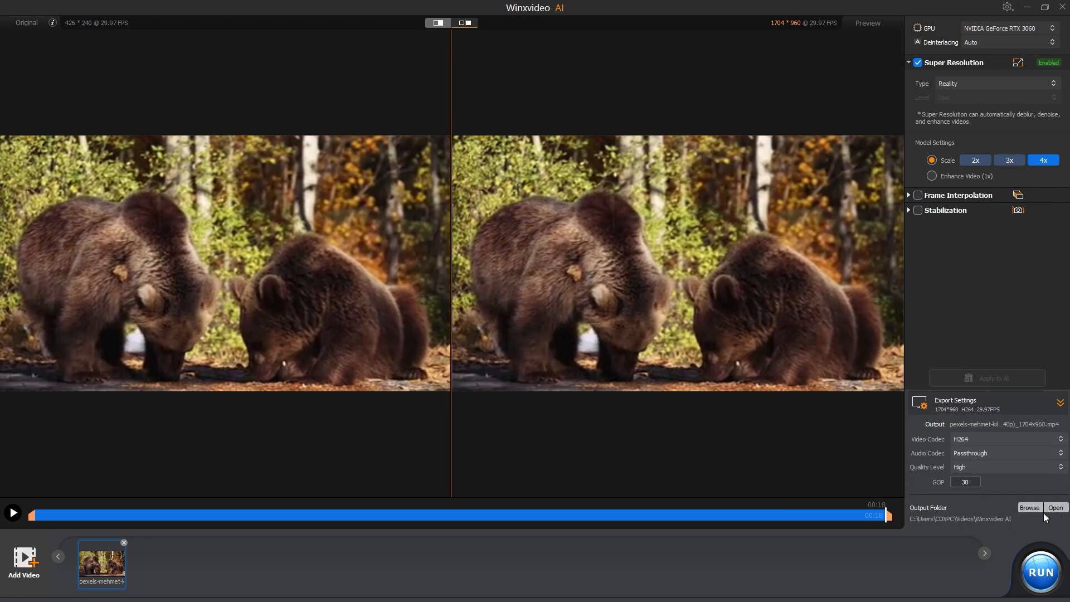
mouse_move(1001, 470)
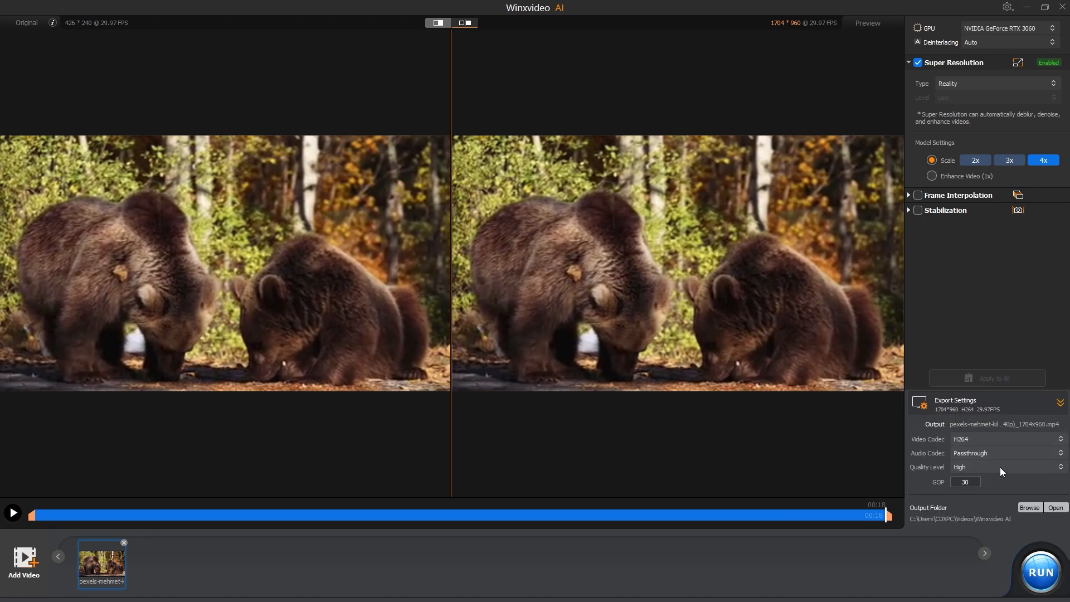
left_click(1003, 439)
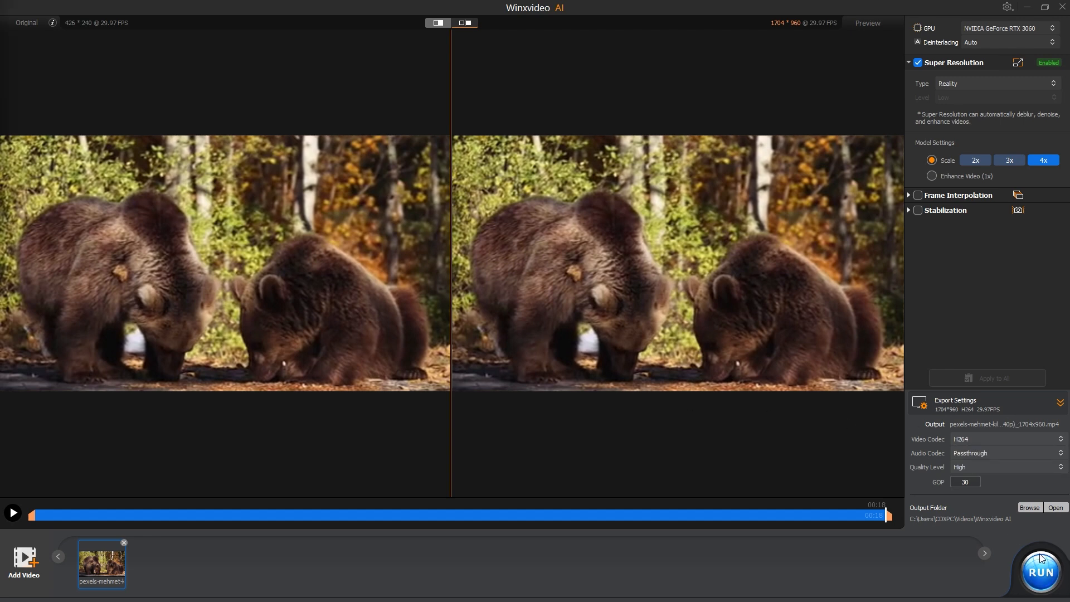
left_click(1040, 571)
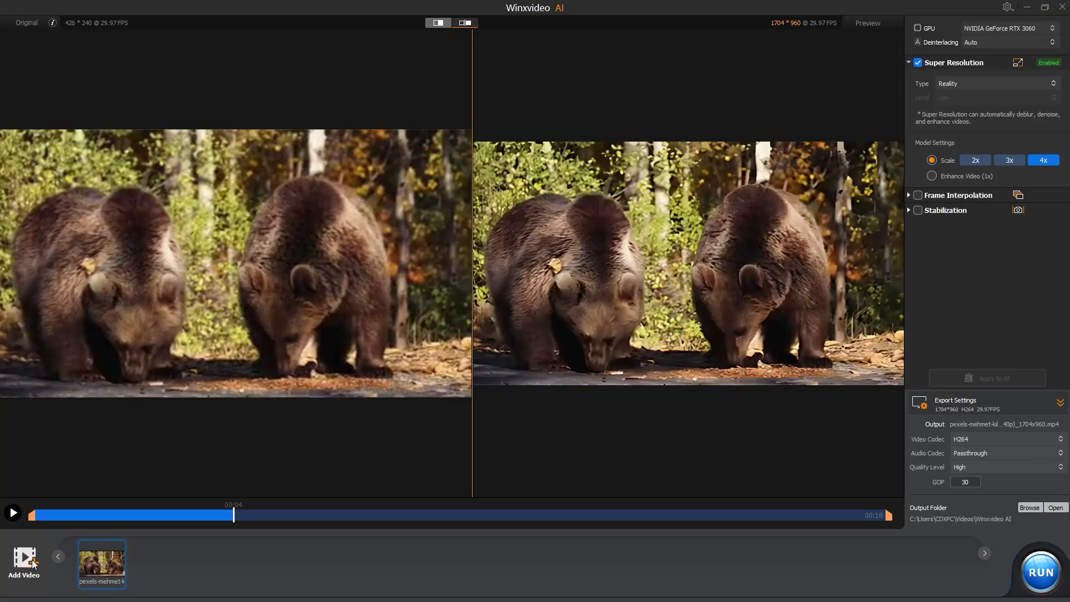
- Add the Old Hollywood clip, choose Enhance Video at 1x (1280×720), and play it
left_click(23, 559)
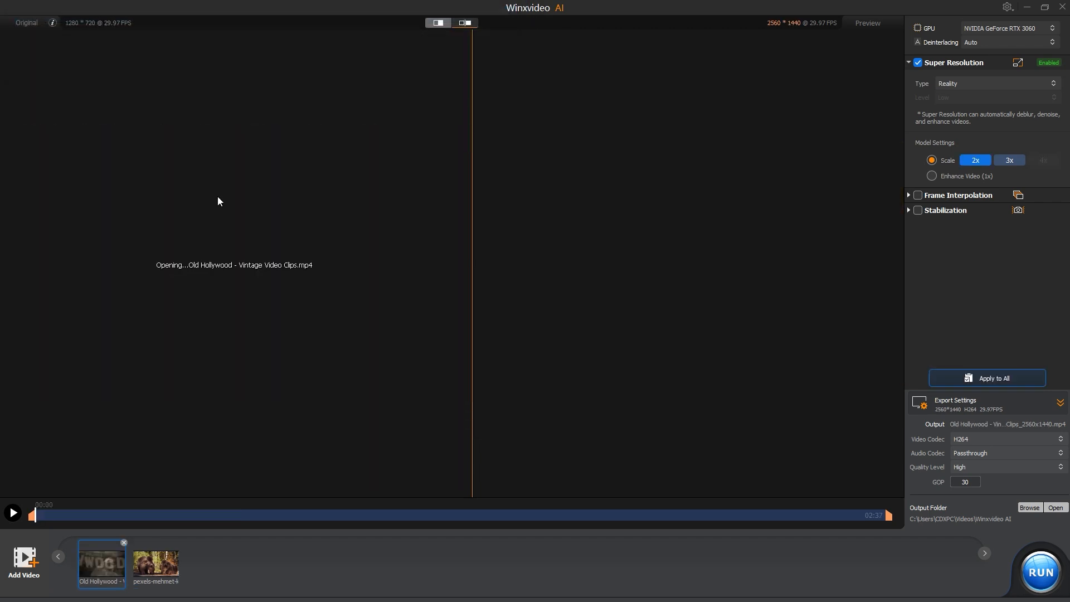
left_click(932, 175)
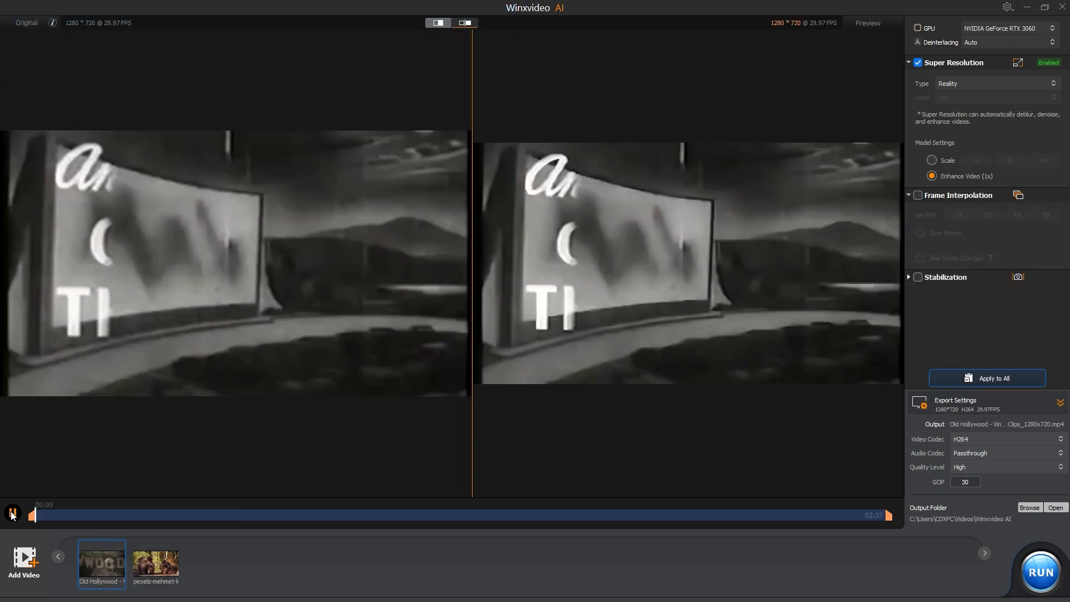
left_click(11, 513)
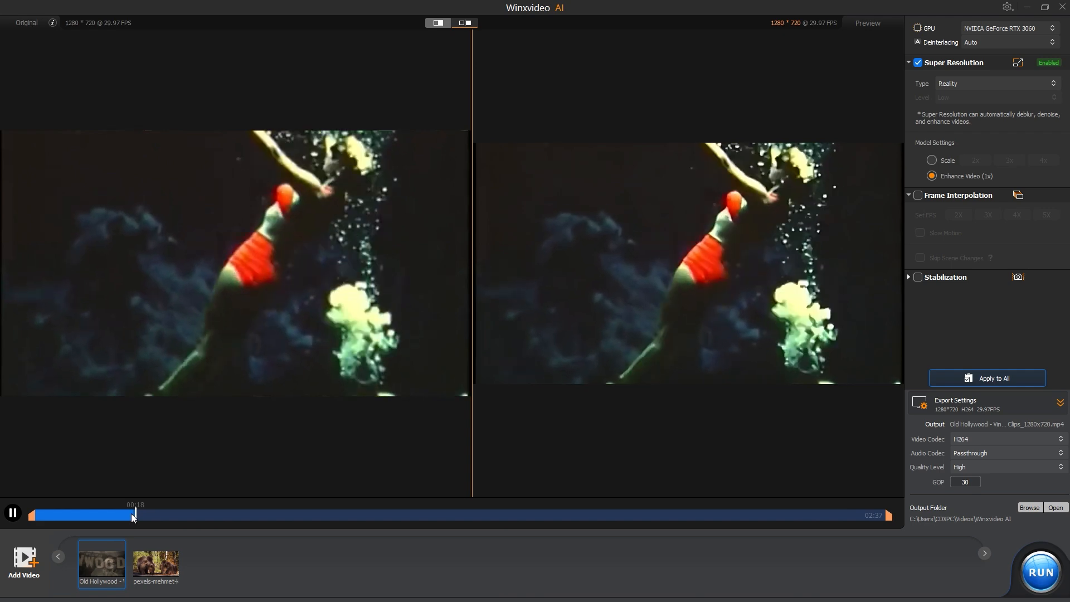
- Trim the Old Hollywood clip to run from about 00:07 to 00:50
left_click_drag(132, 515, 74, 515)
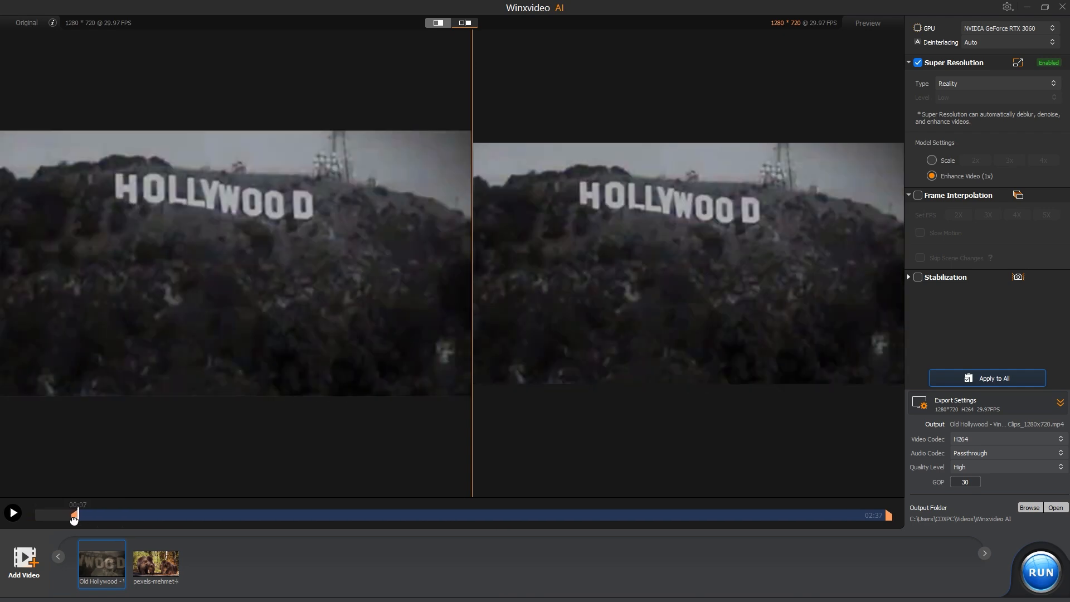
left_click_drag(73, 515, 308, 515)
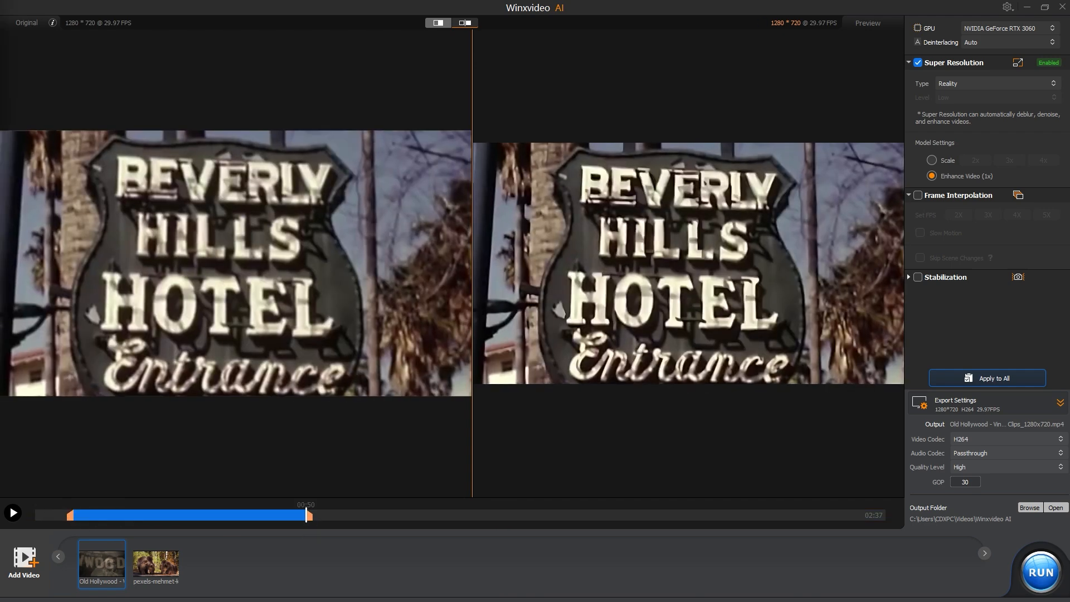
left_click(1040, 572)
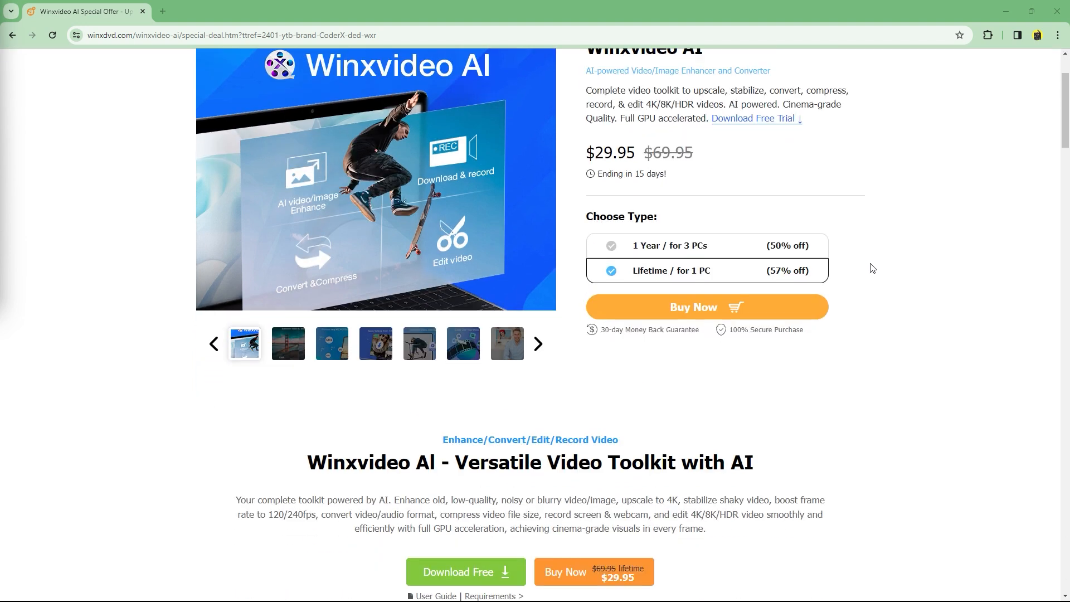
scroll("down", 3)
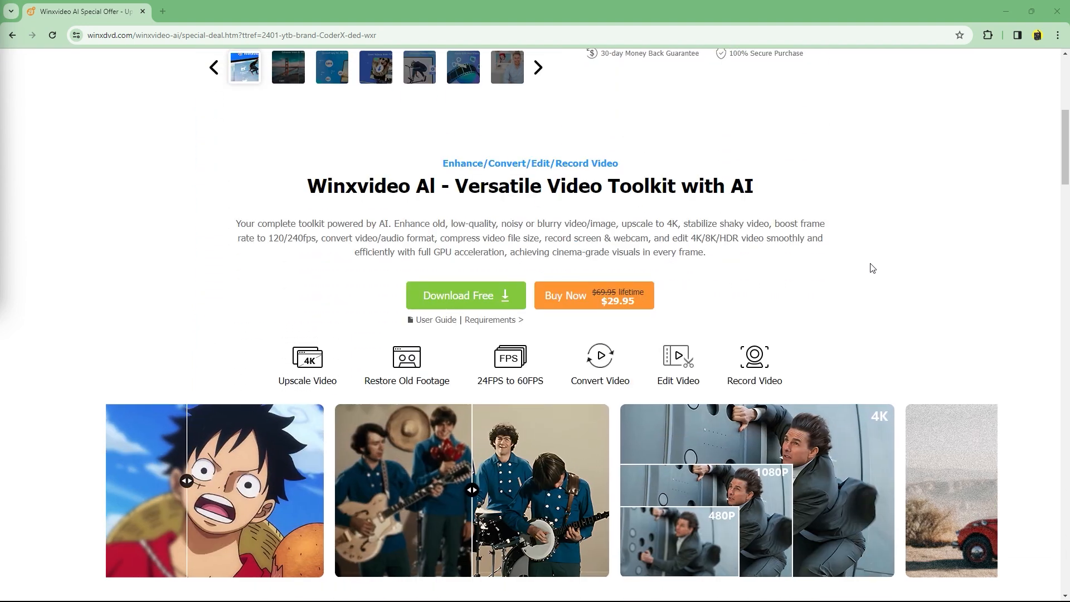
scroll("down", 3)
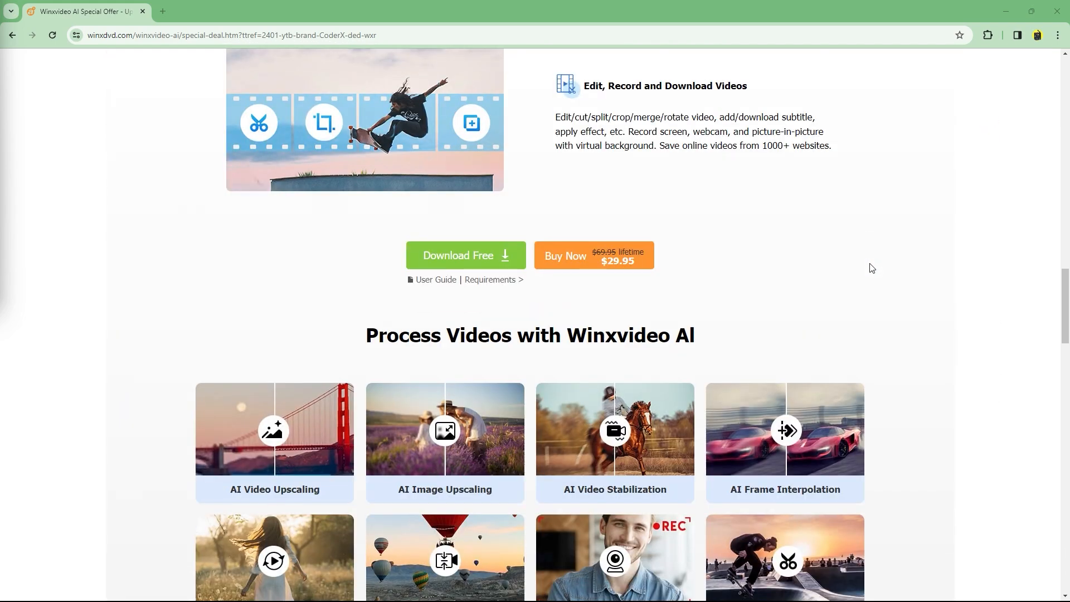
scroll("down", 3)
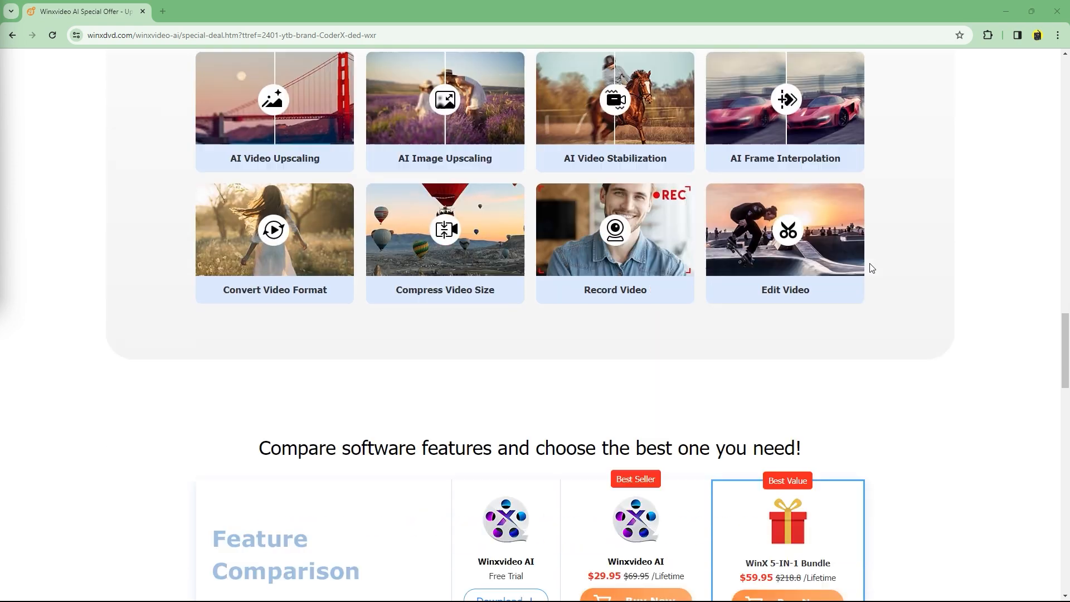
scroll("down", 3)
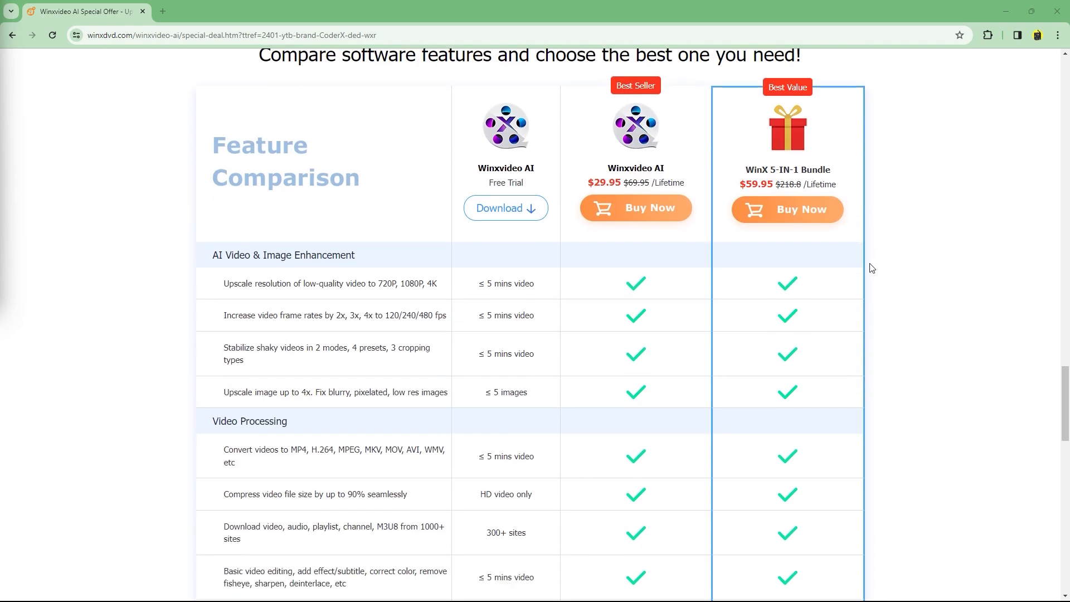
scroll("down", 3)
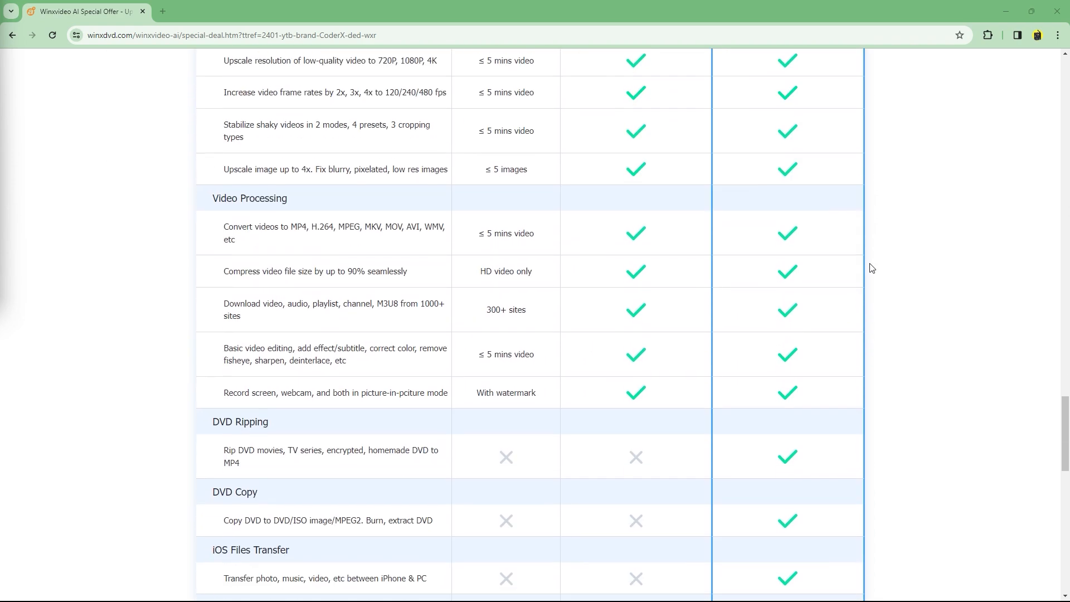
scroll("down", 3)
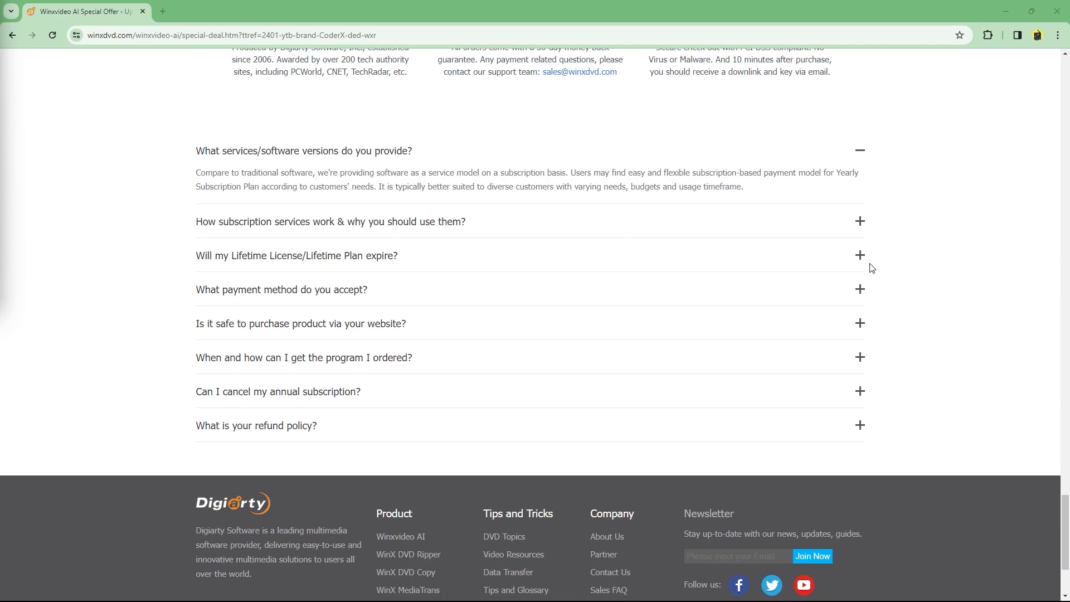
scroll("up", 3)
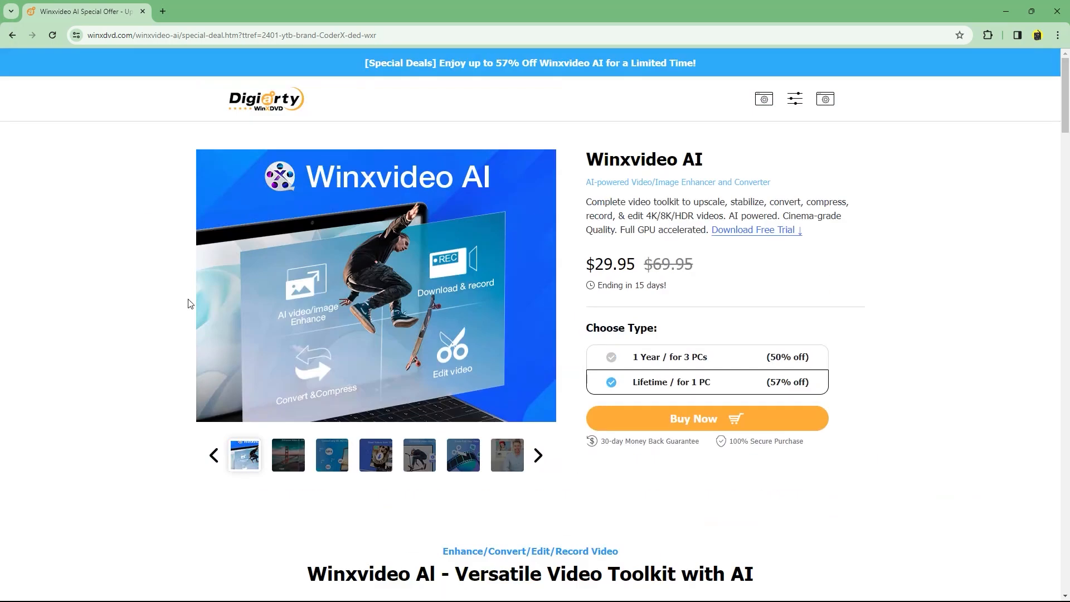